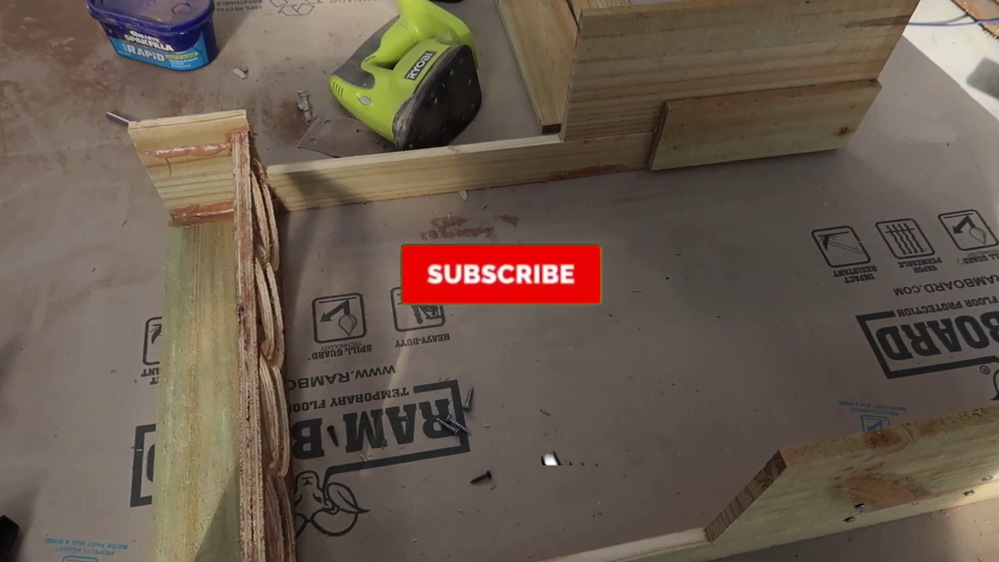
click(504, 273)
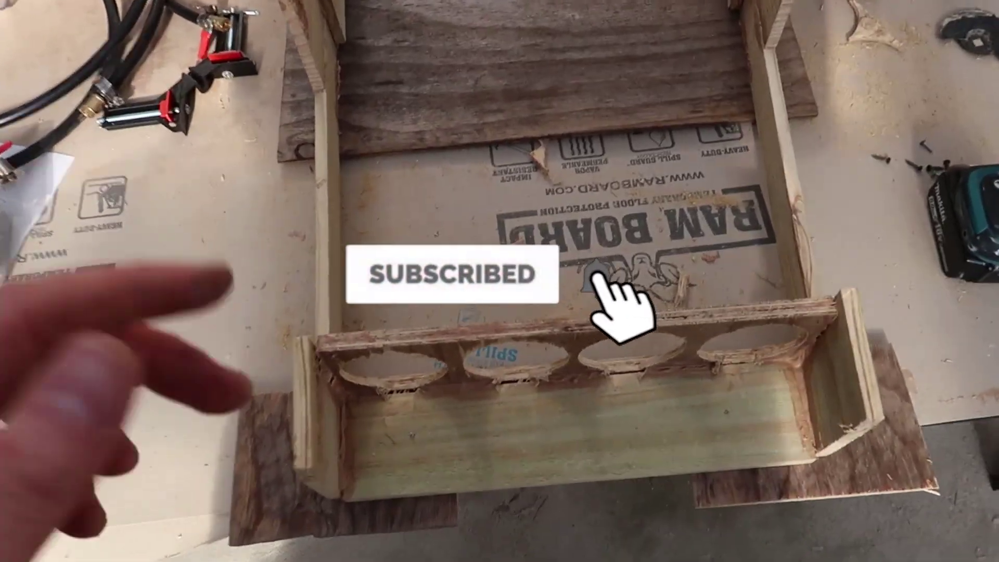